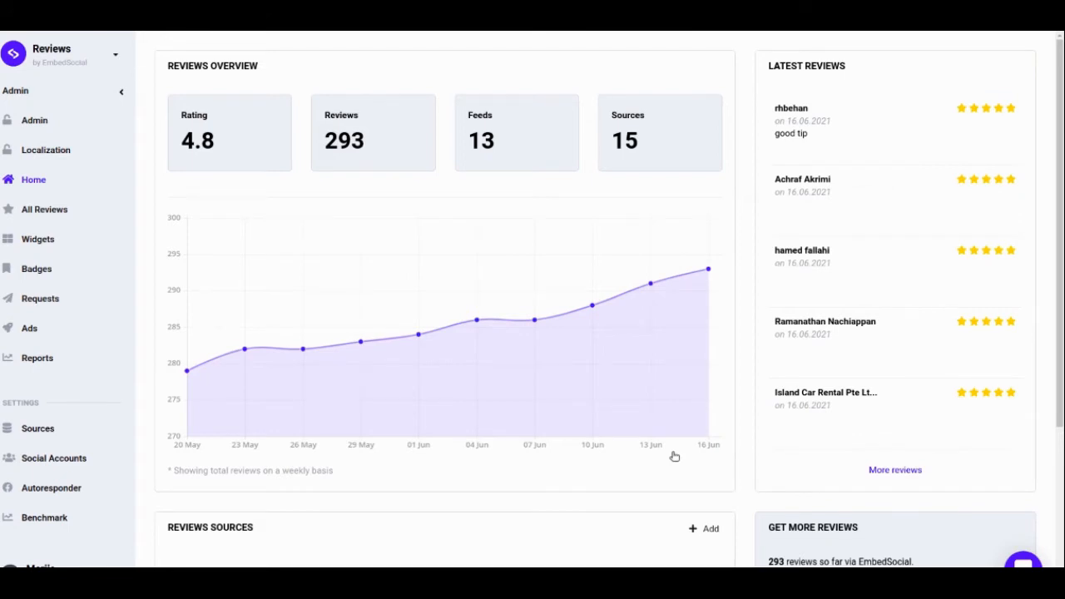
mouse_move(54, 458)
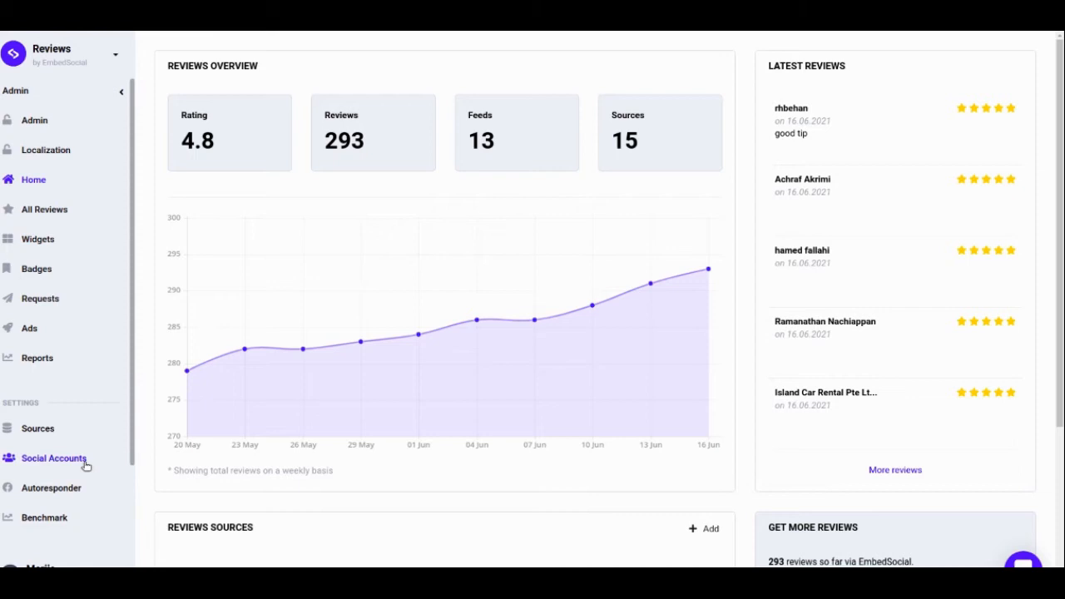
Step: Open the Social Accounts settings page listing the six connected accounts
click(53, 458)
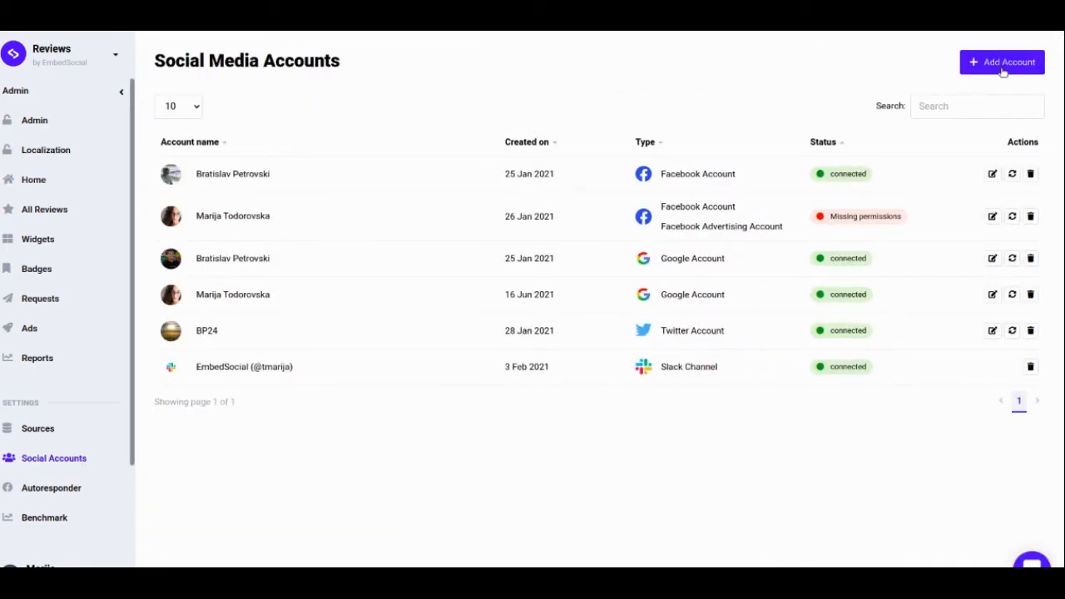
Step: Add a new account via Sign in with Google to reach the consent screen
click(1002, 61)
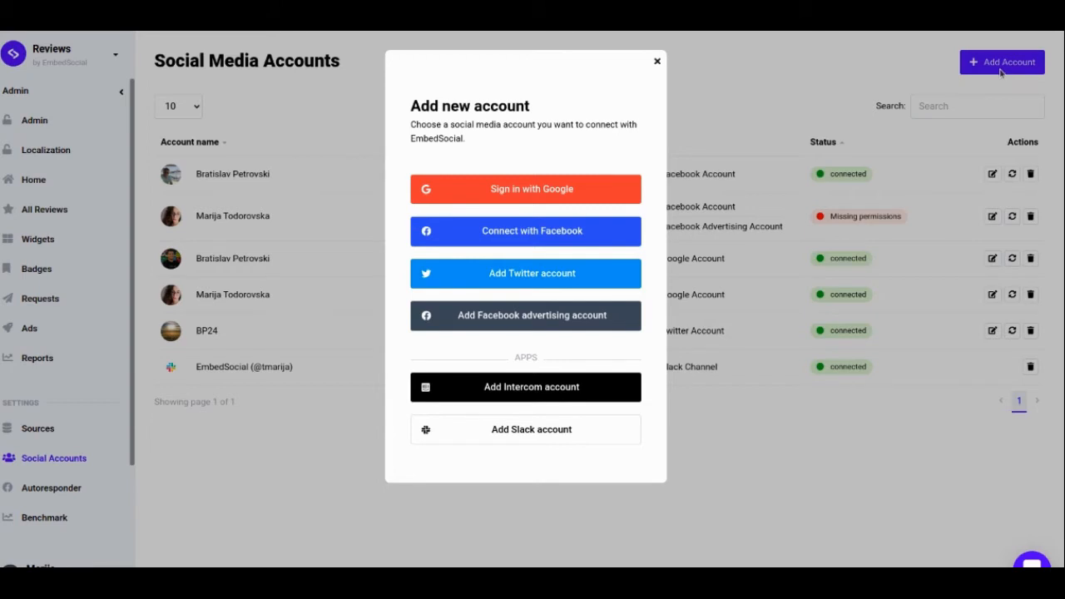
click(525, 189)
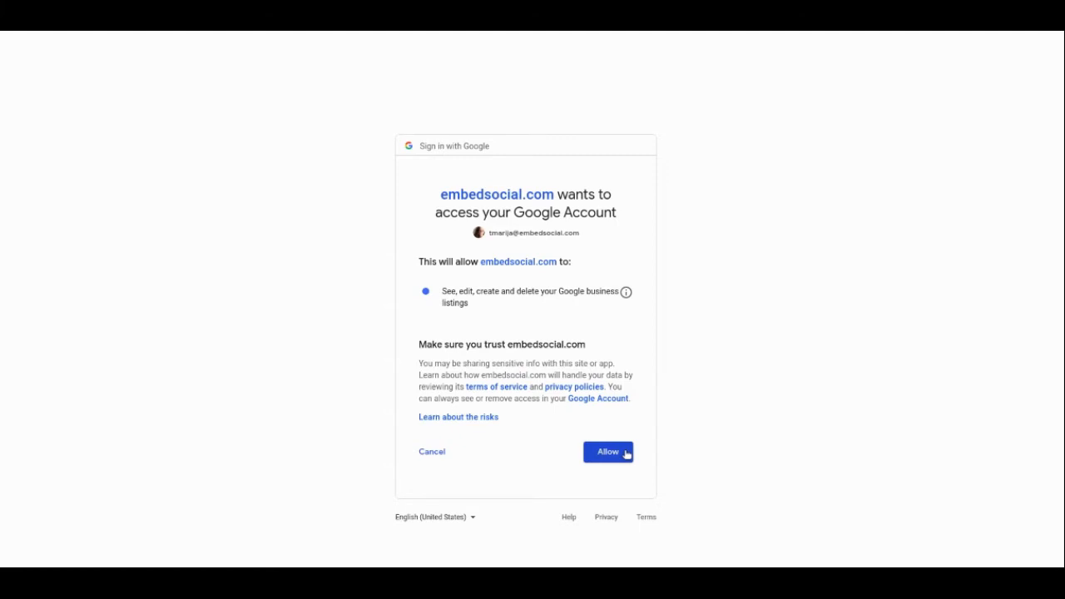
Step: Allow Google access and create a widget from the EmbedSocial-Skopje source
click(609, 452)
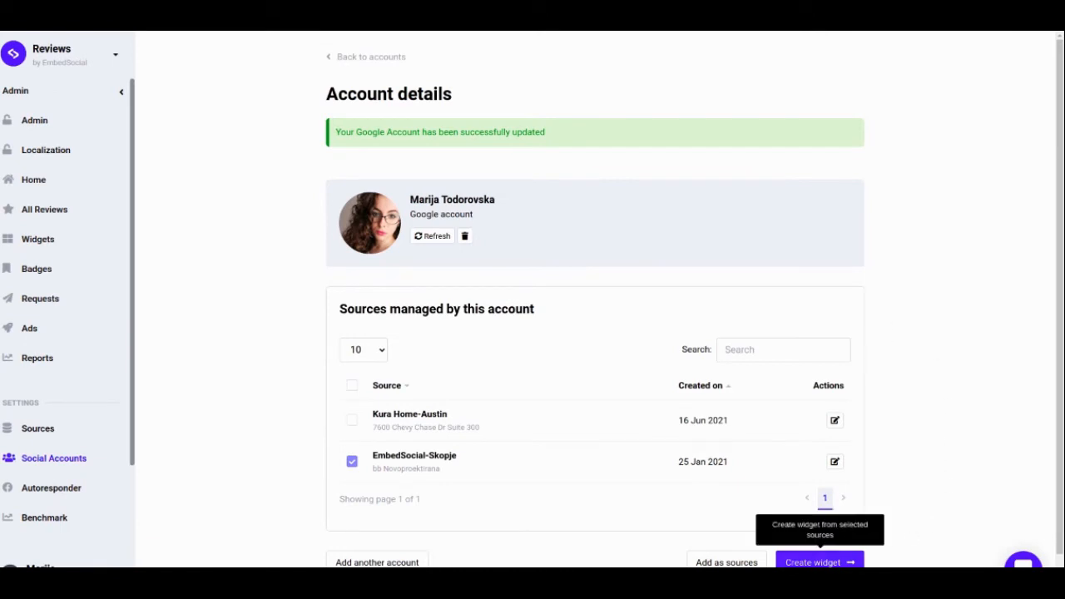
click(819, 562)
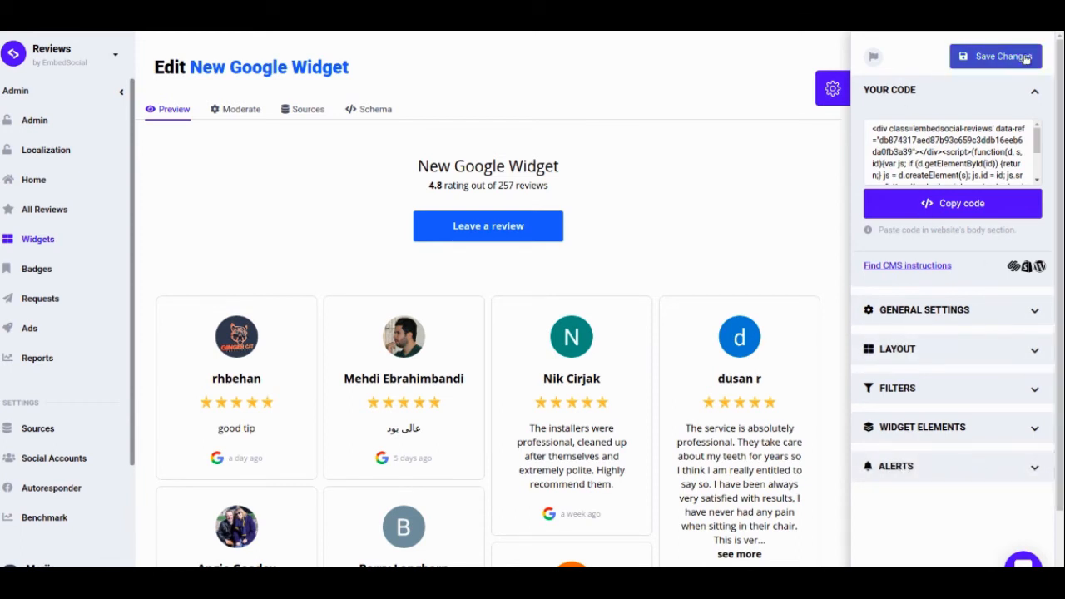
Step: Save the New Google Widget and copy its embed code
click(995, 56)
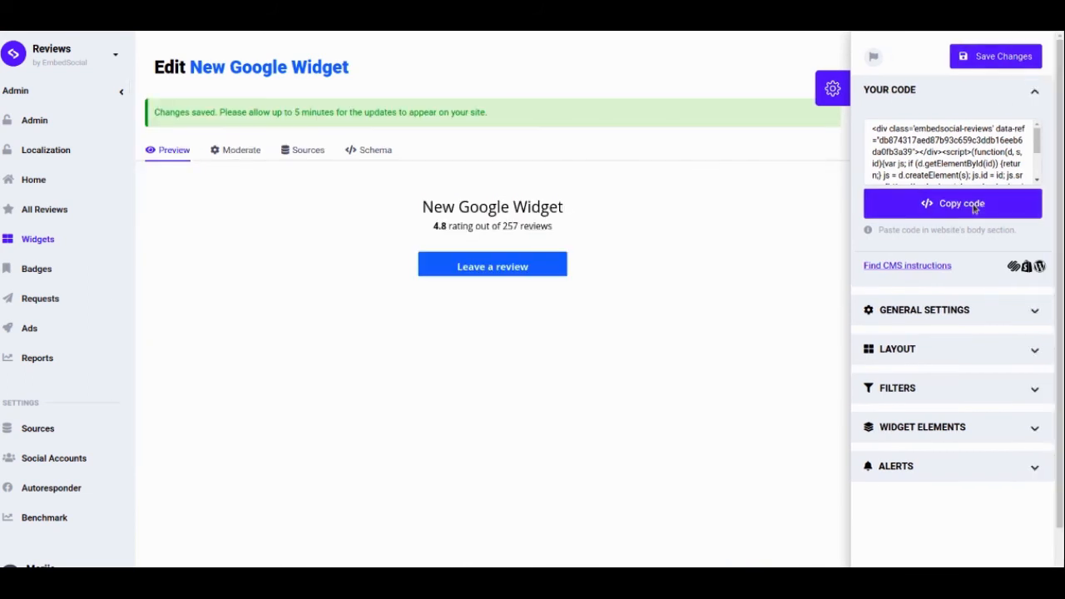
click(953, 204)
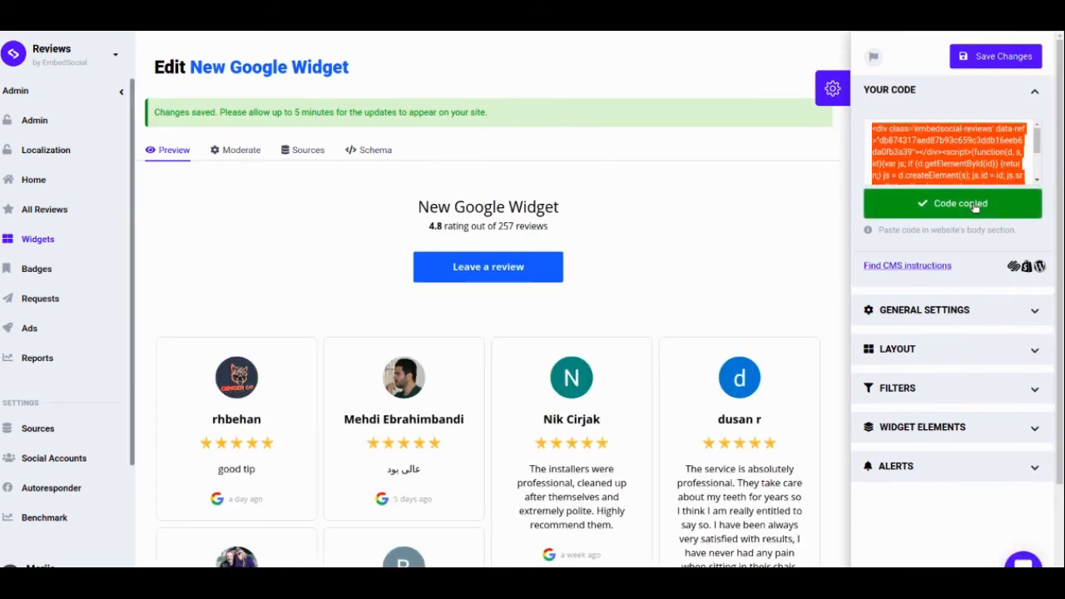